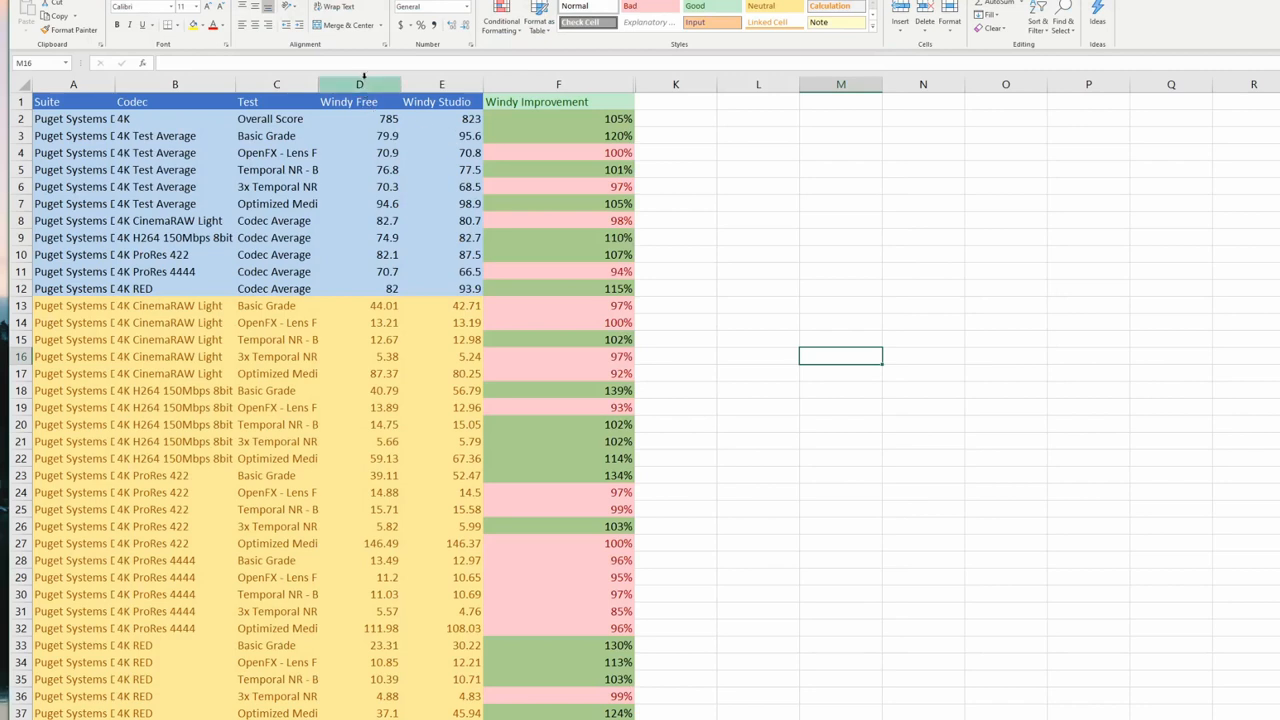
left_click(270, 118)
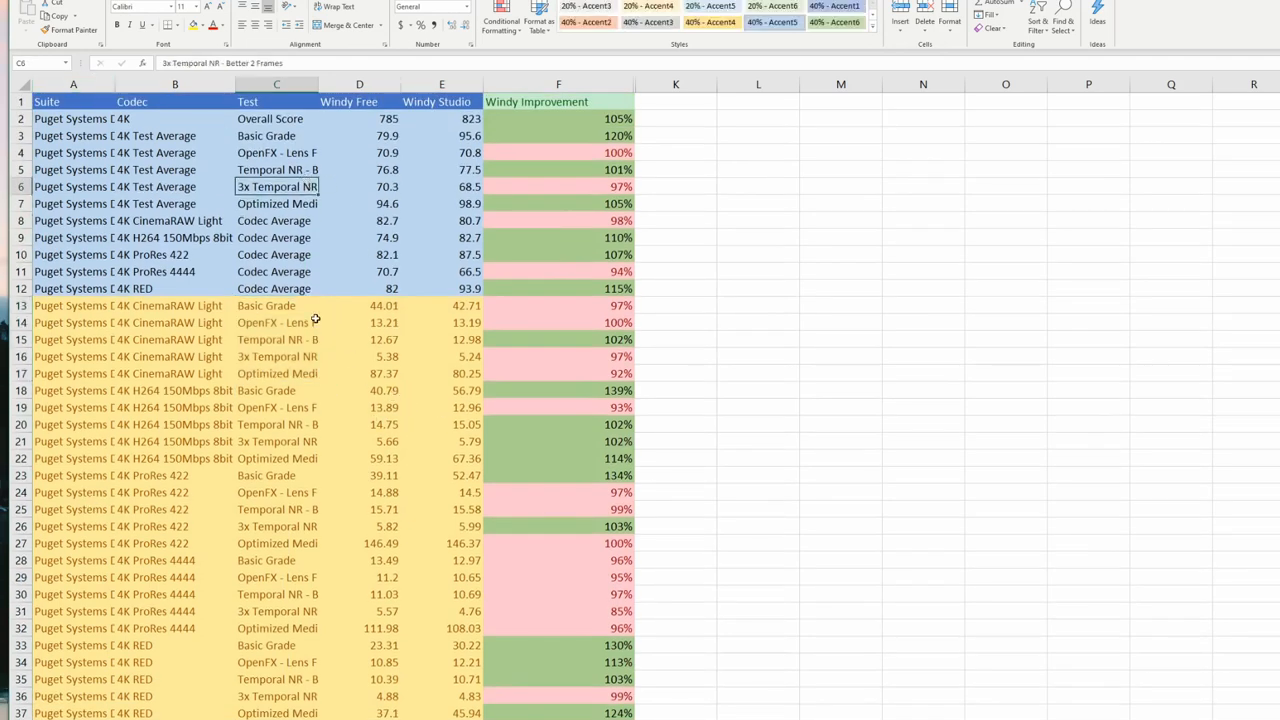
left_click(359, 84)
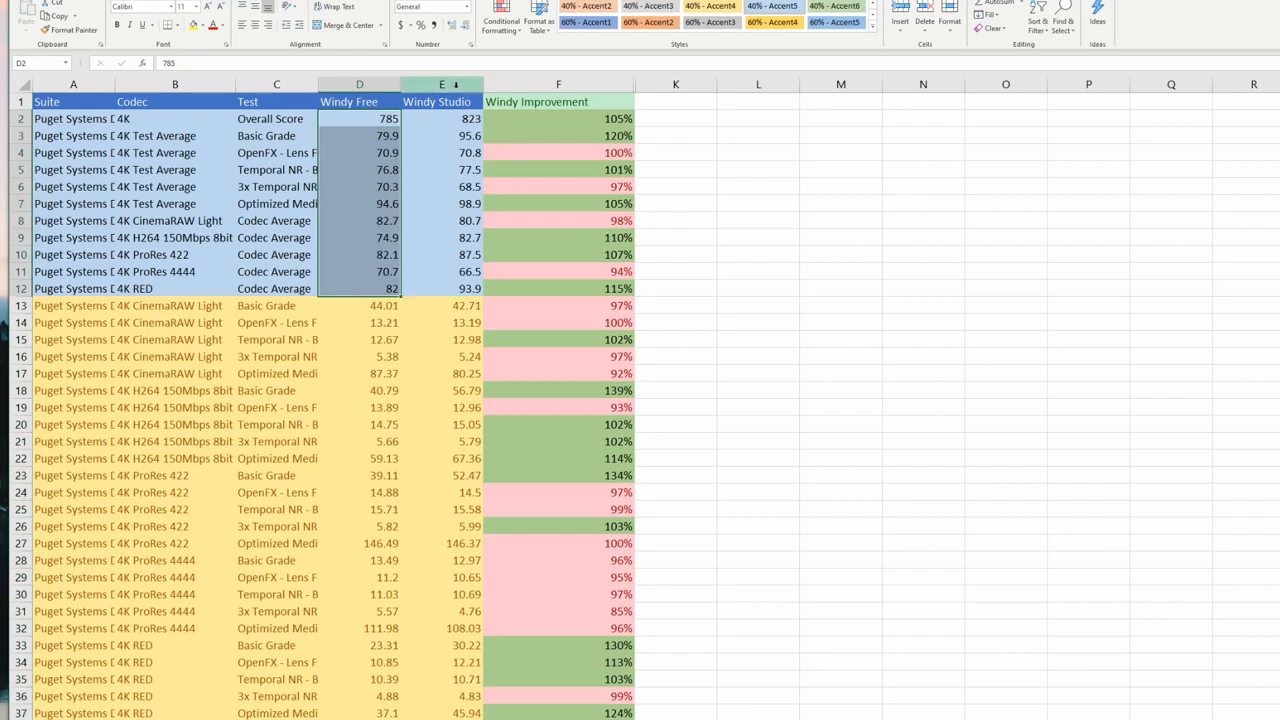
left_click(441, 84)
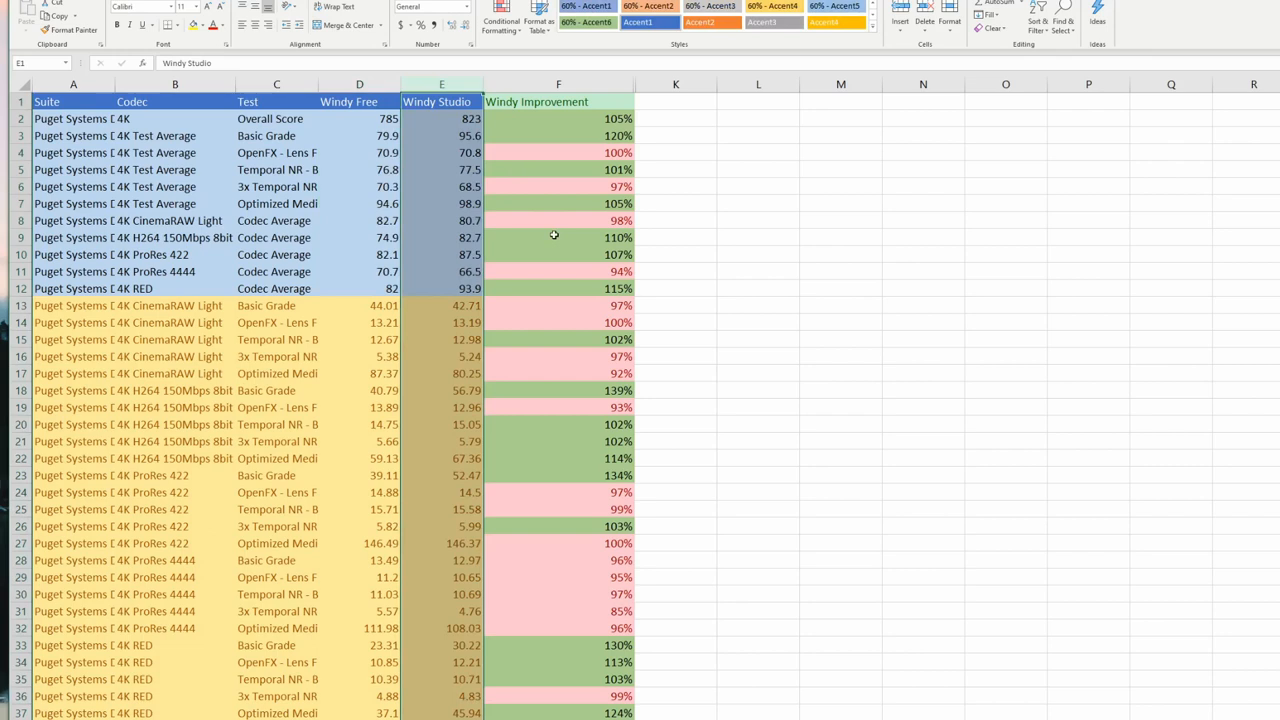
mouse_move(601, 127)
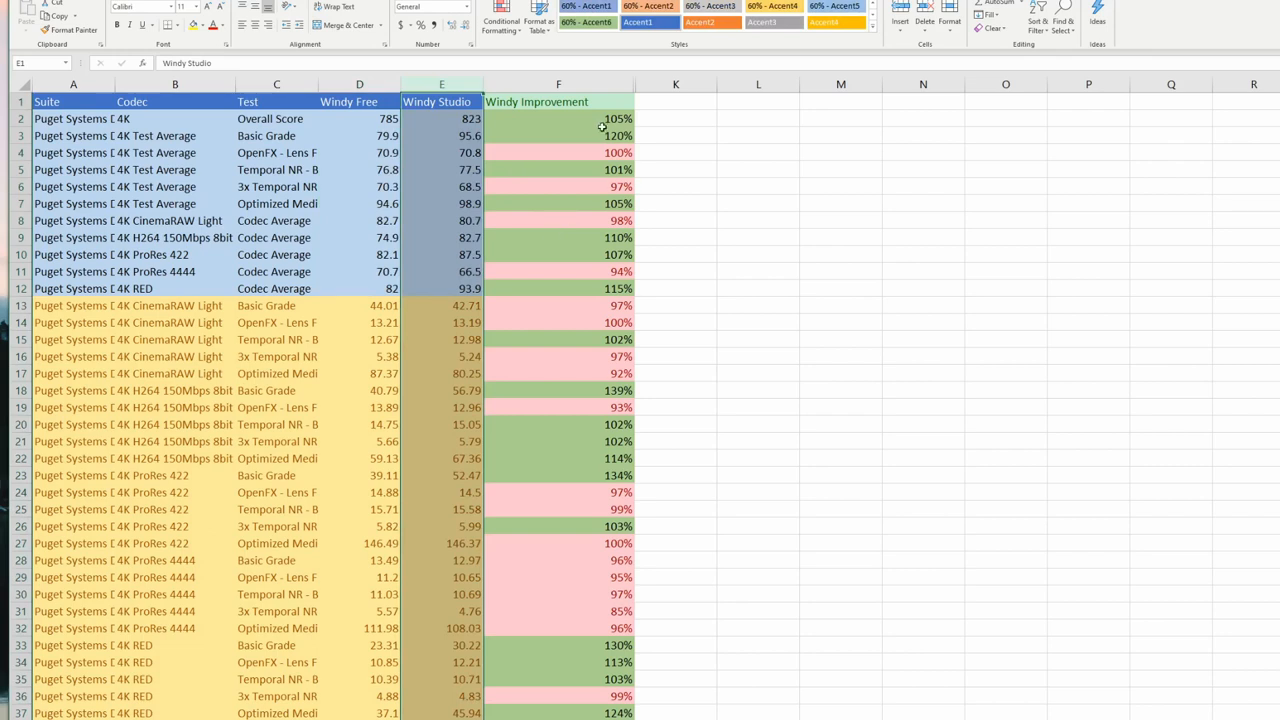
mouse_move(464, 371)
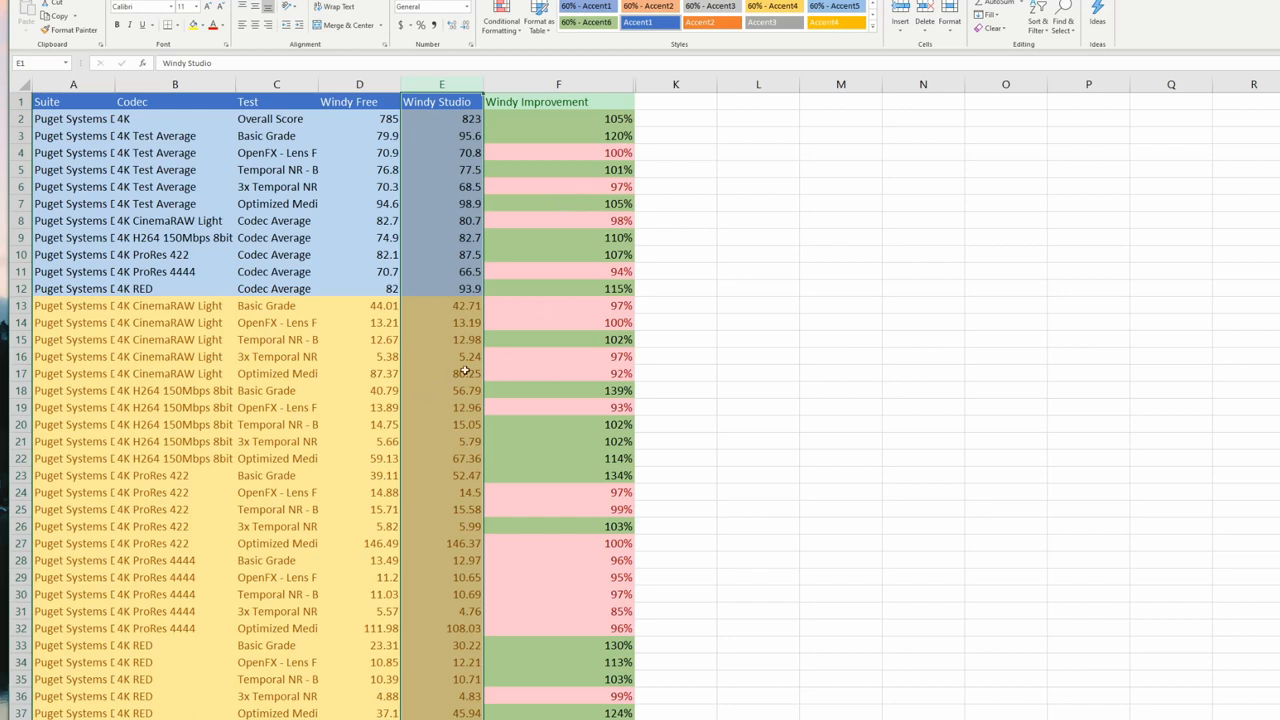
left_click(441, 373)
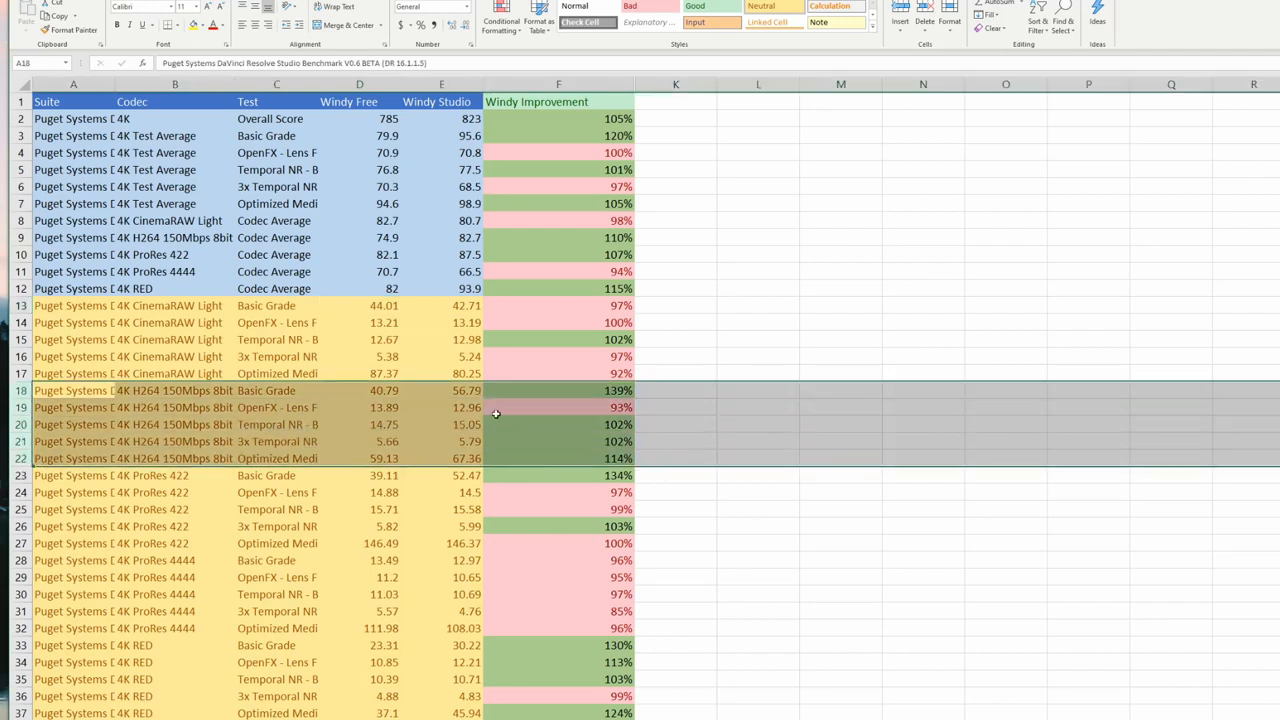
mouse_move(224, 400)
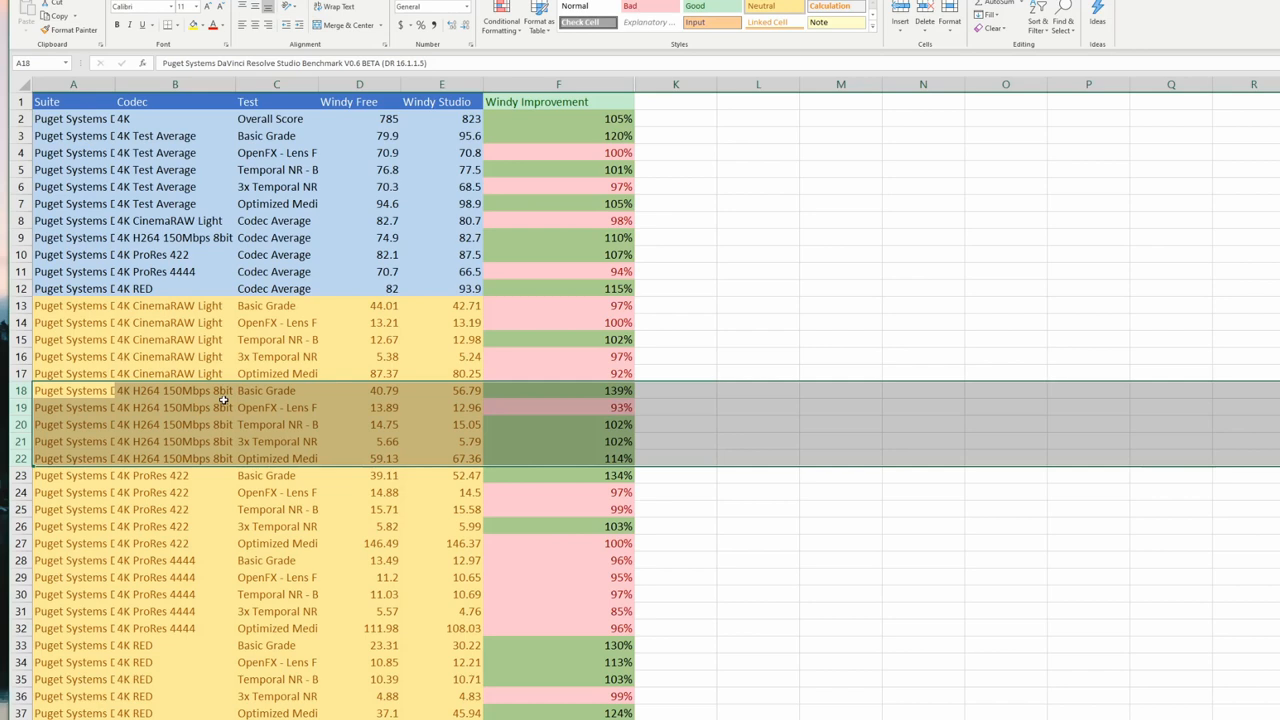
mouse_move(587, 393)
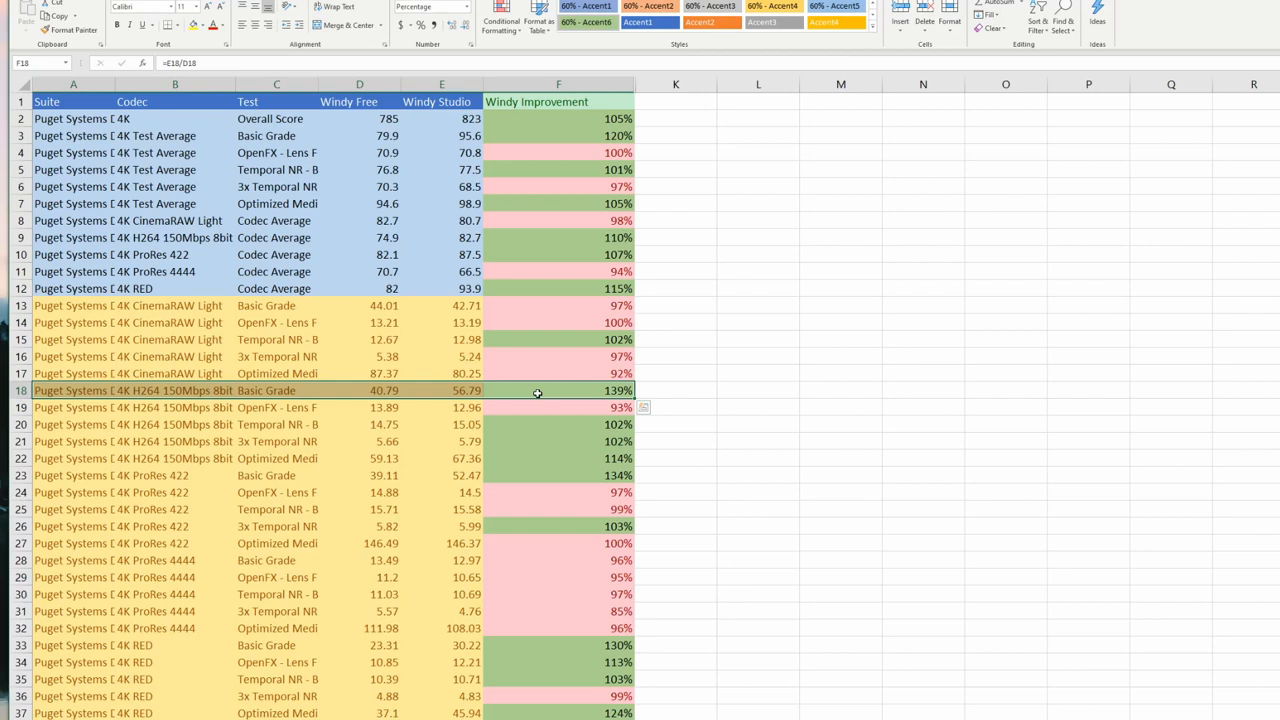
mouse_move(576, 159)
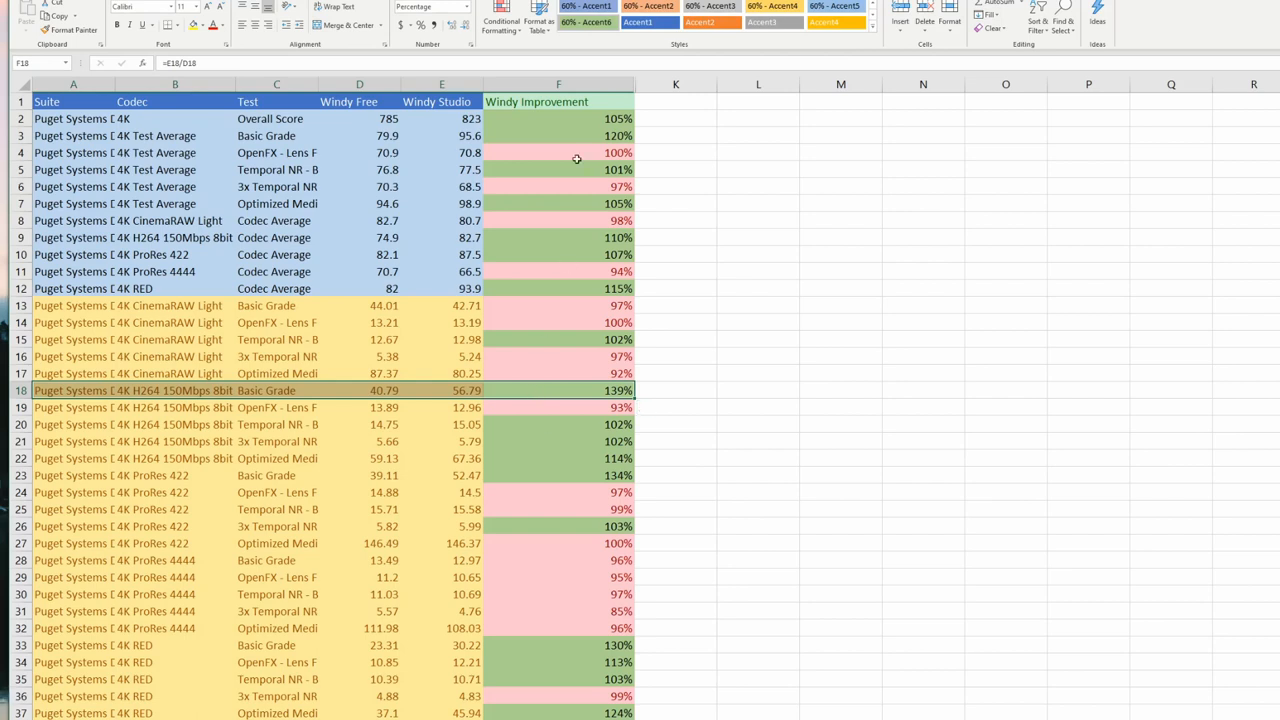
mouse_move(494, 345)
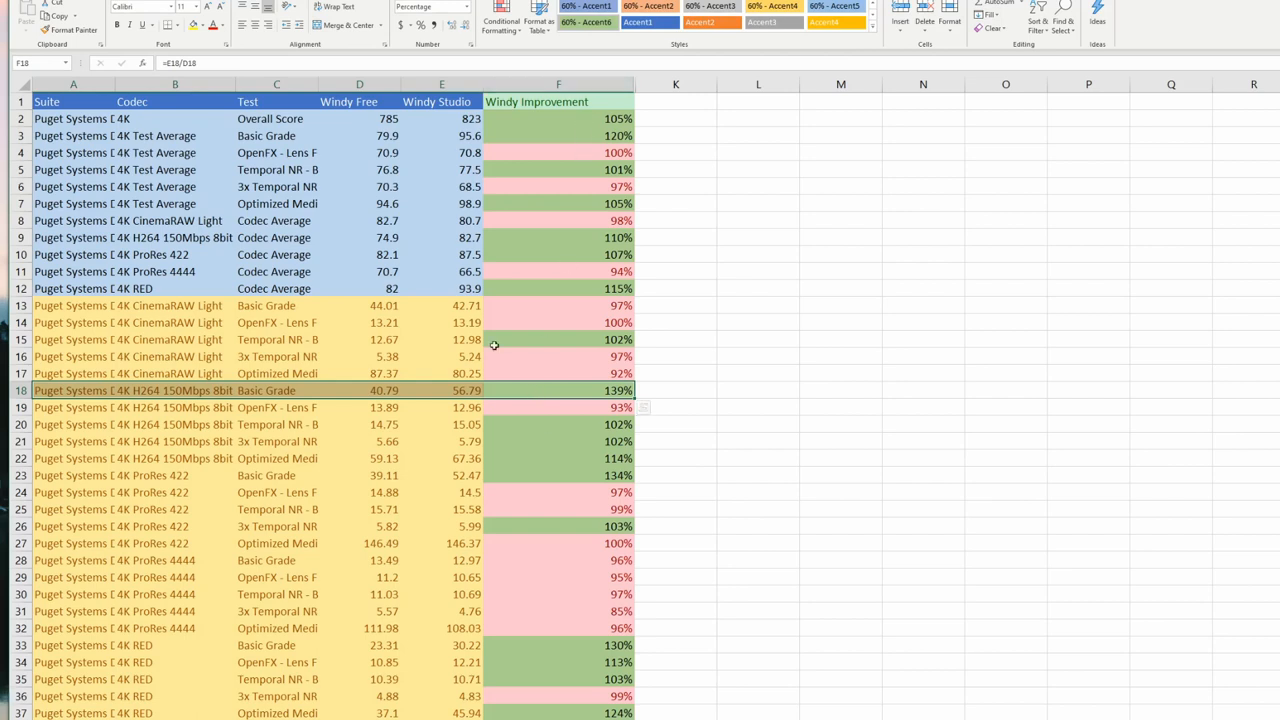
mouse_move(595, 477)
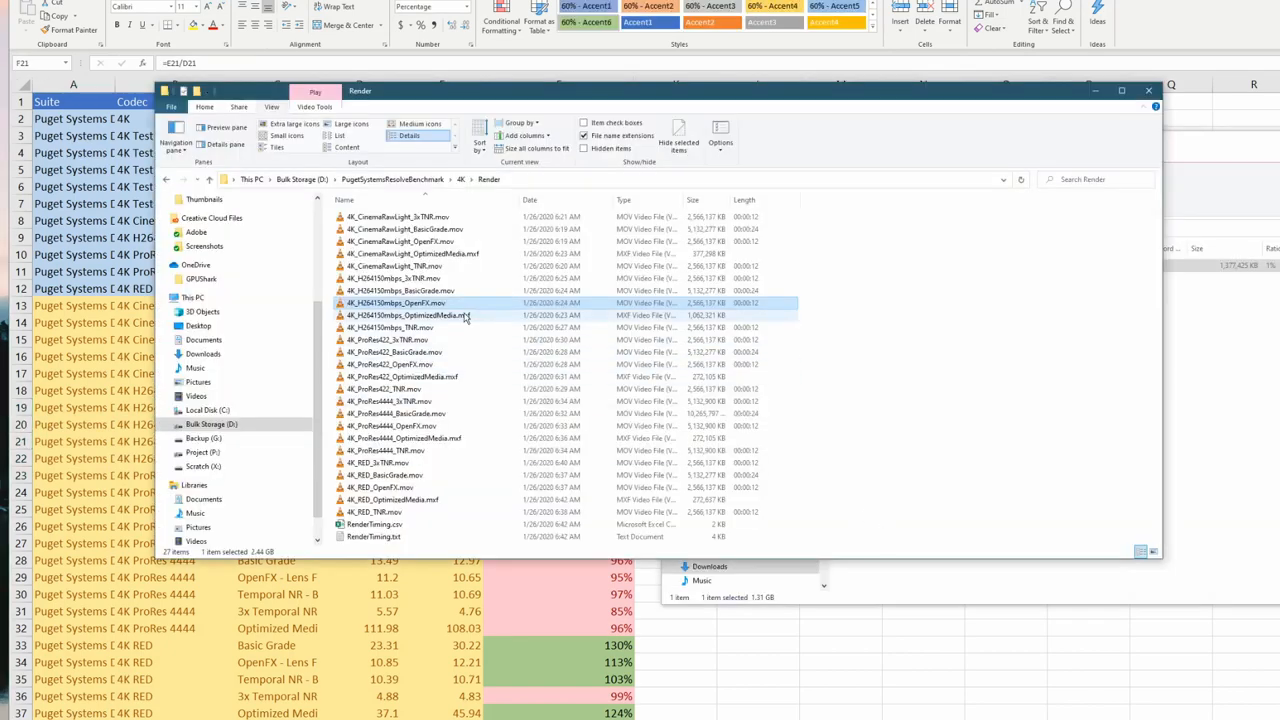
mouse_move(385, 305)
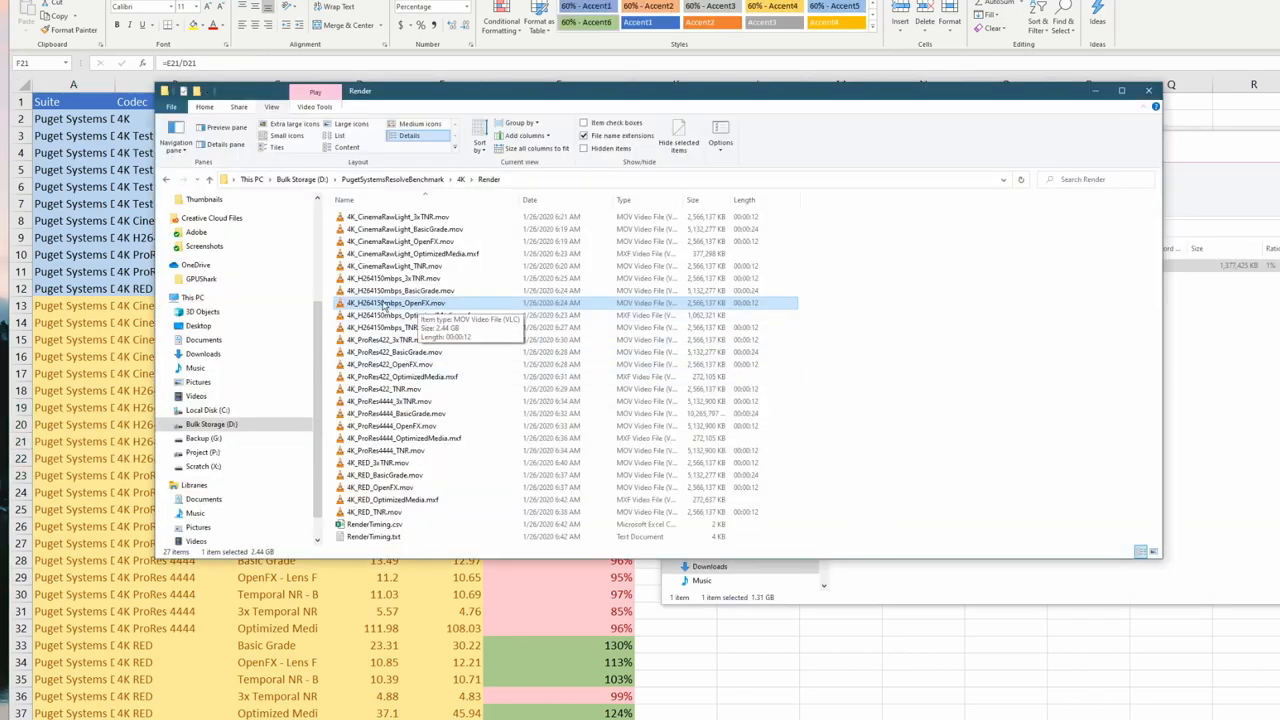
mouse_move(757, 300)
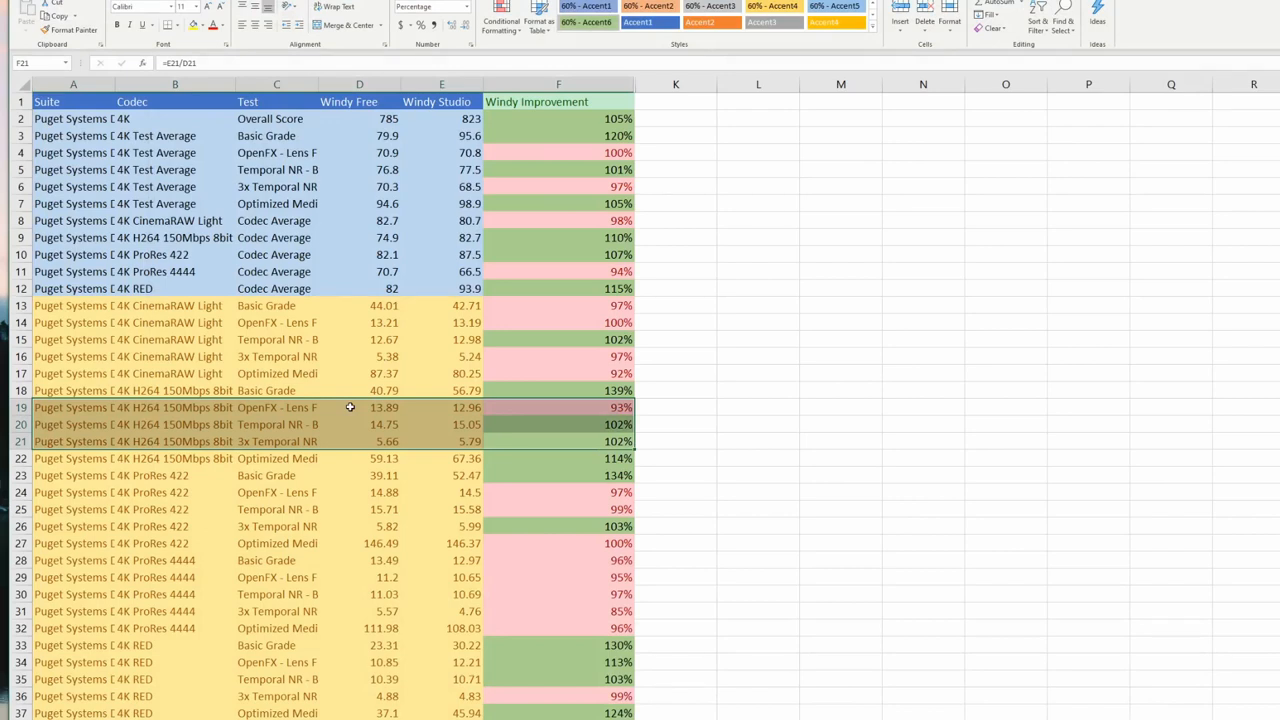
left_click(441, 441)
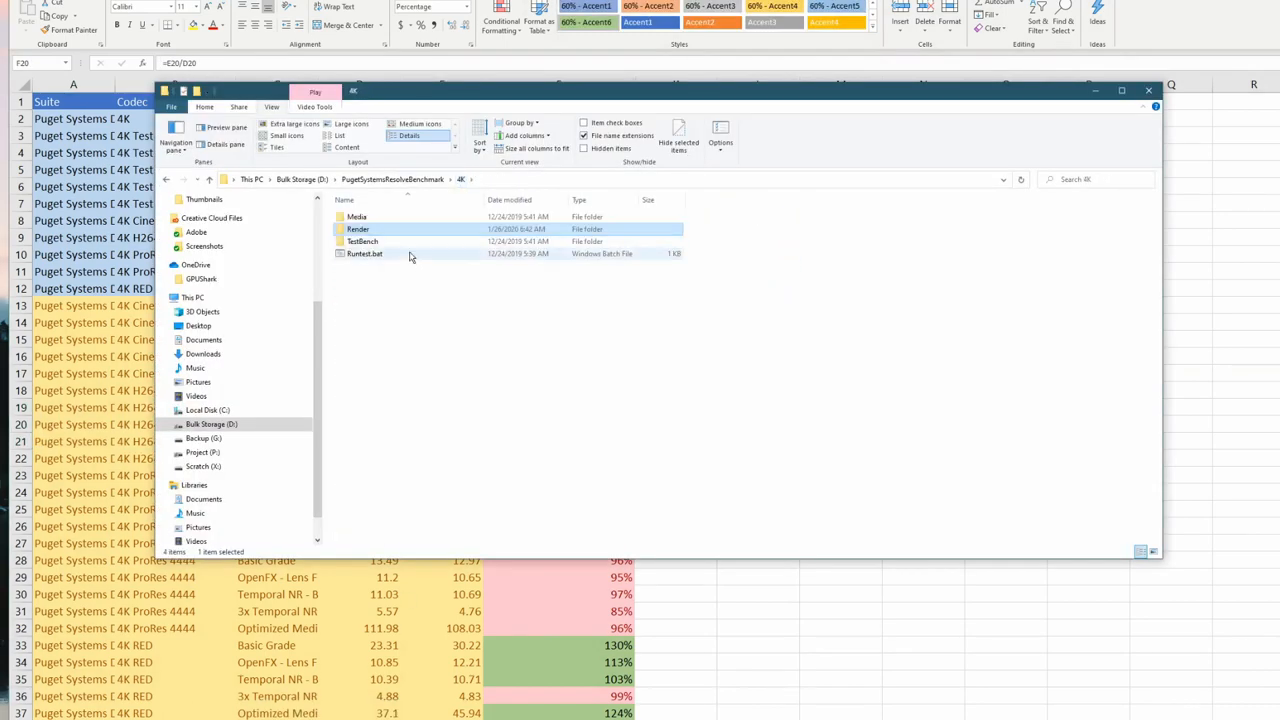
mouse_move(358, 229)
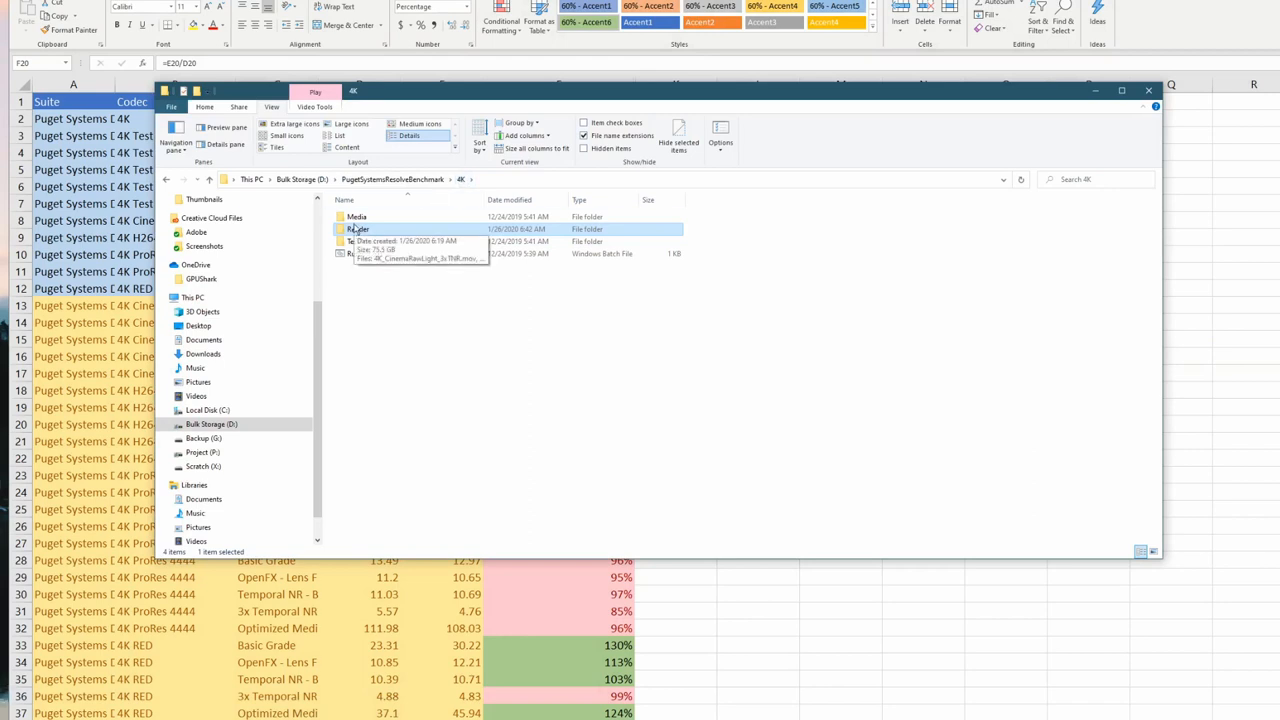
mouse_move(356, 230)
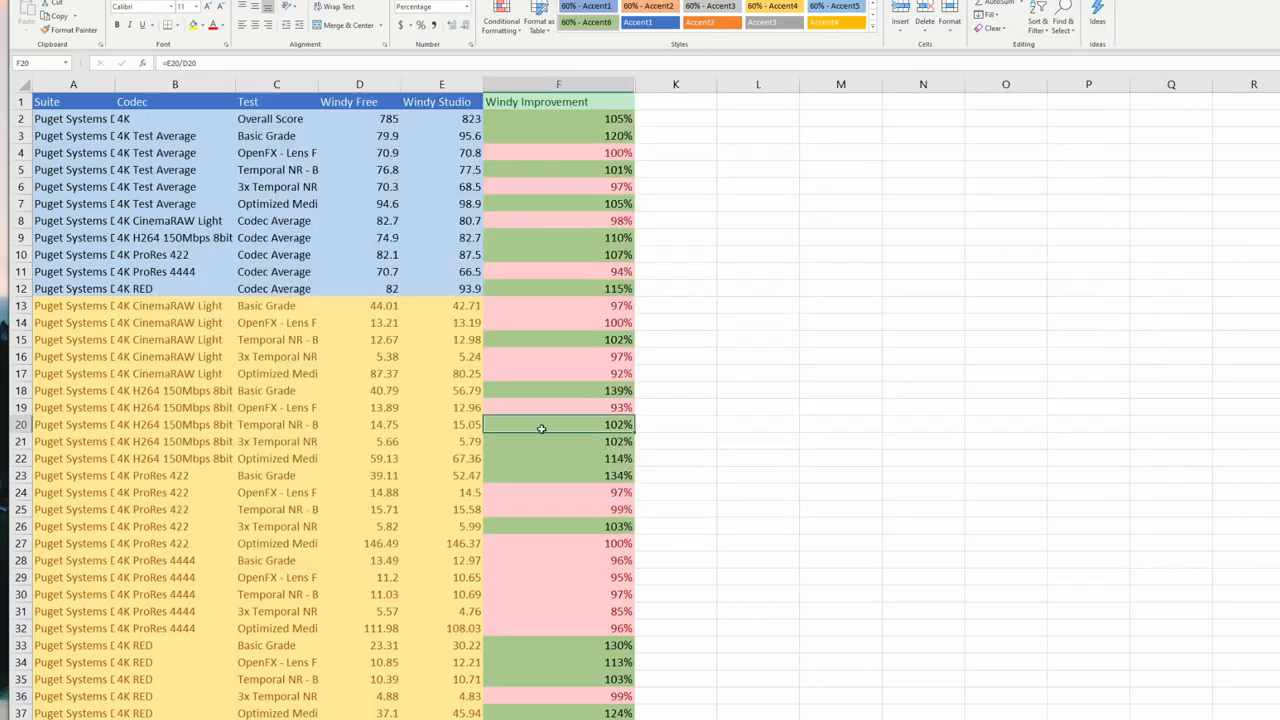
left_click(558, 407)
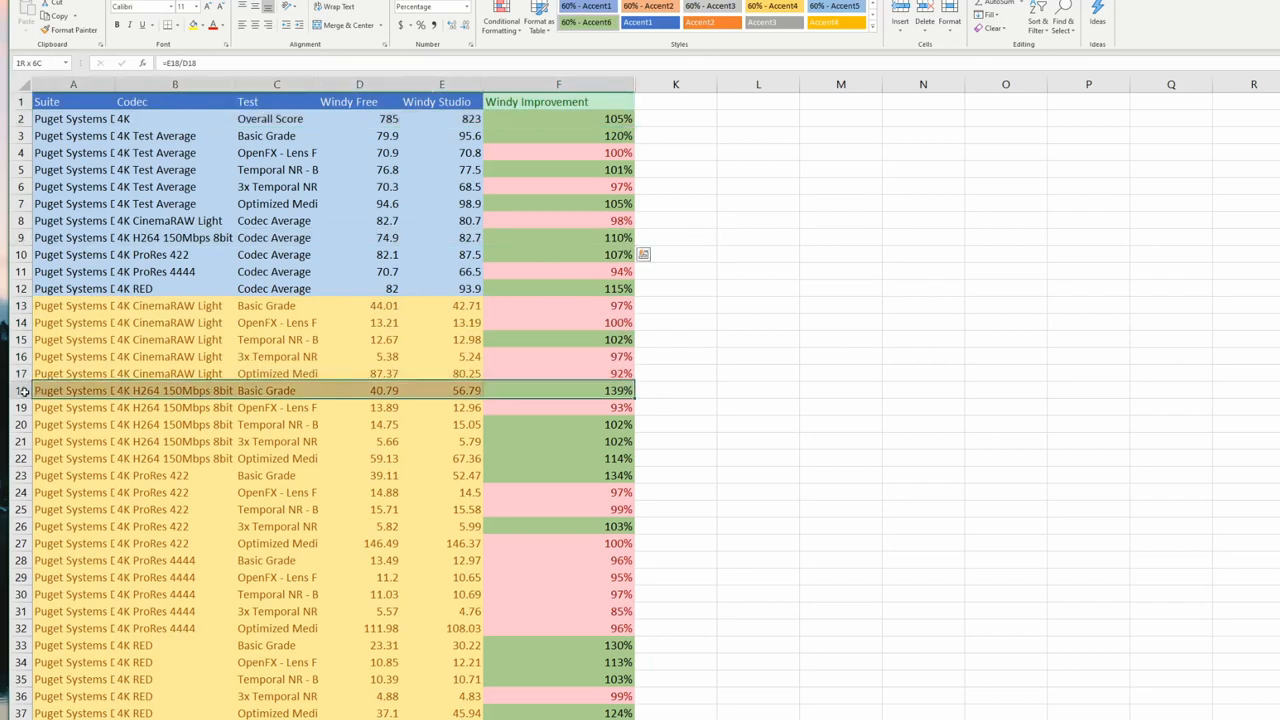
left_click(558, 390)
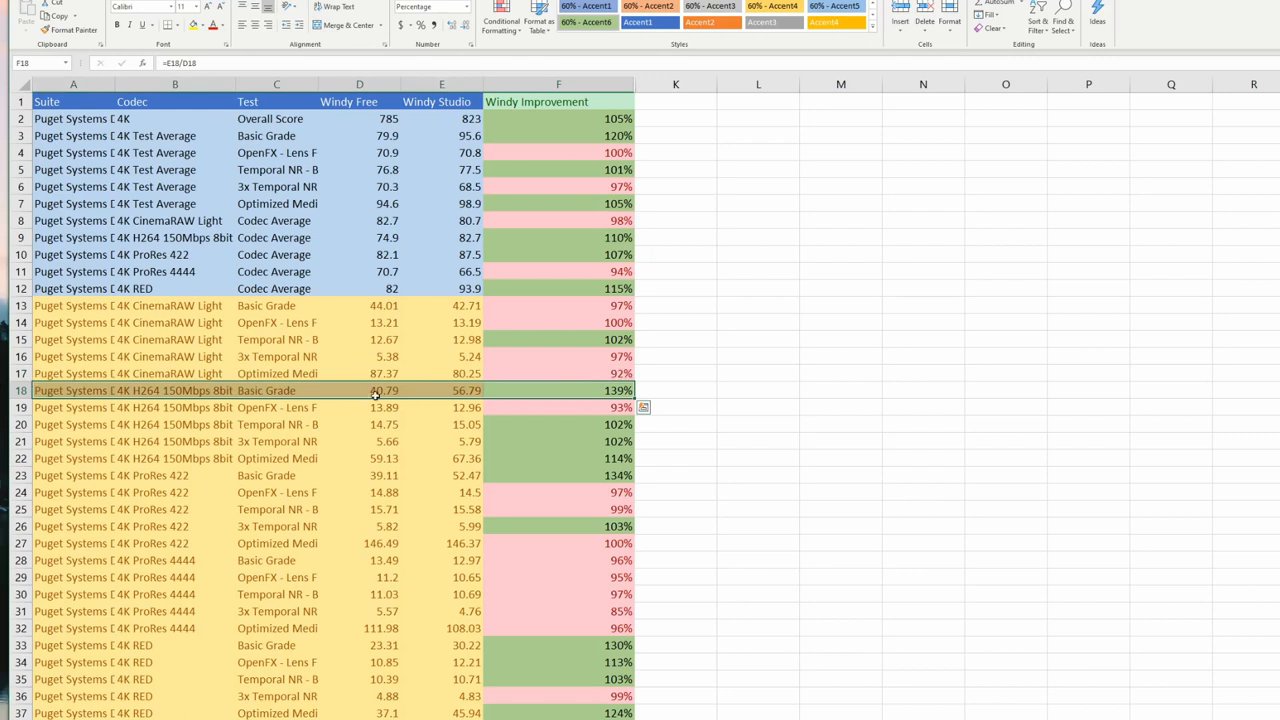
mouse_move(540, 391)
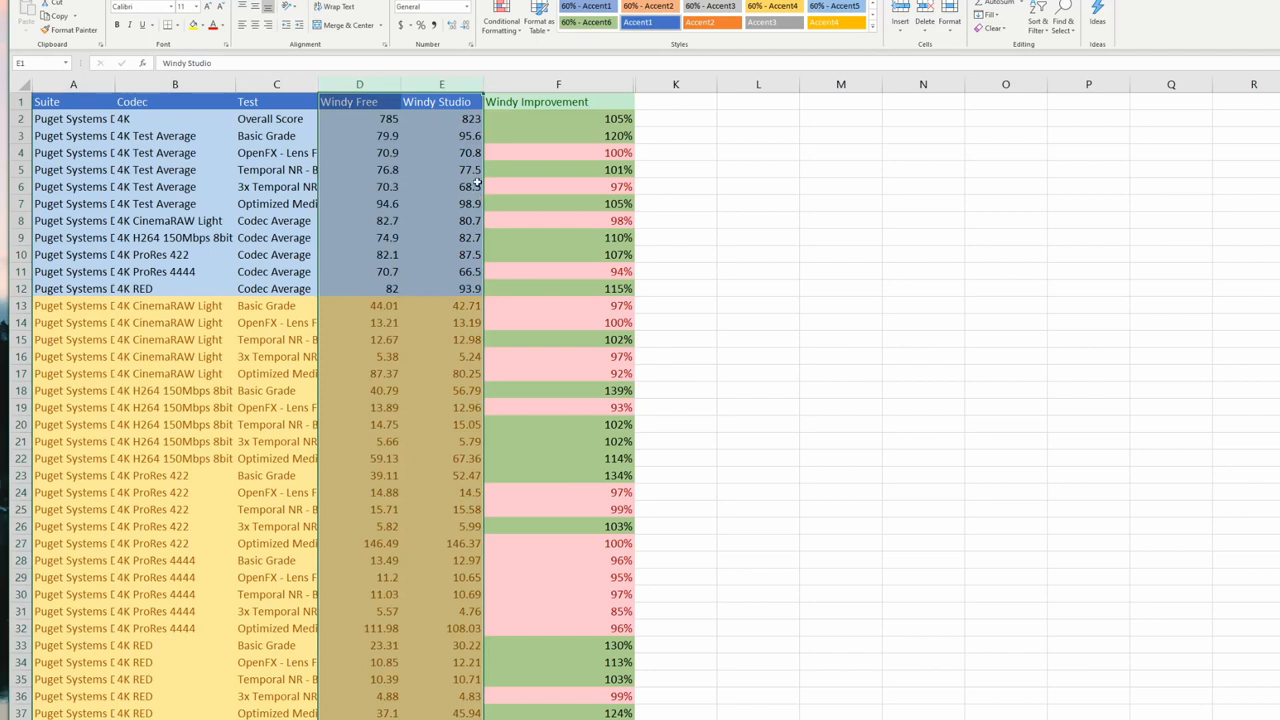
mouse_move(504, 162)
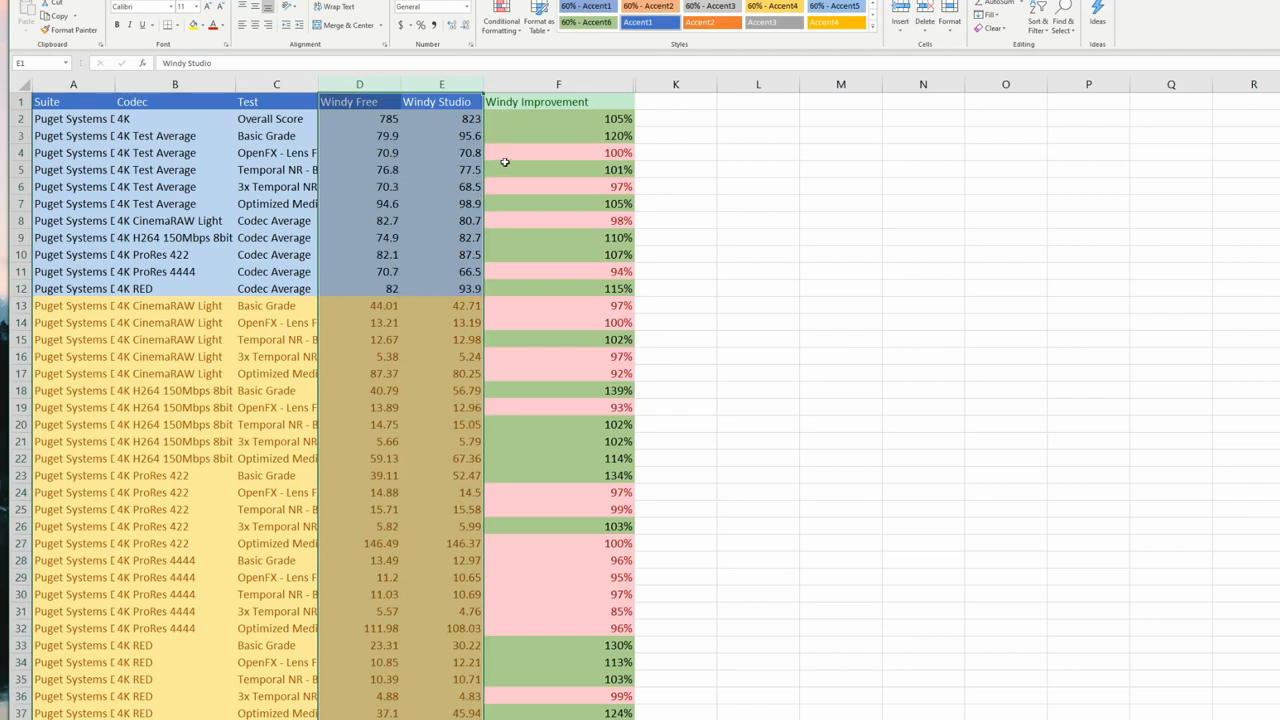
mouse_move(495, 166)
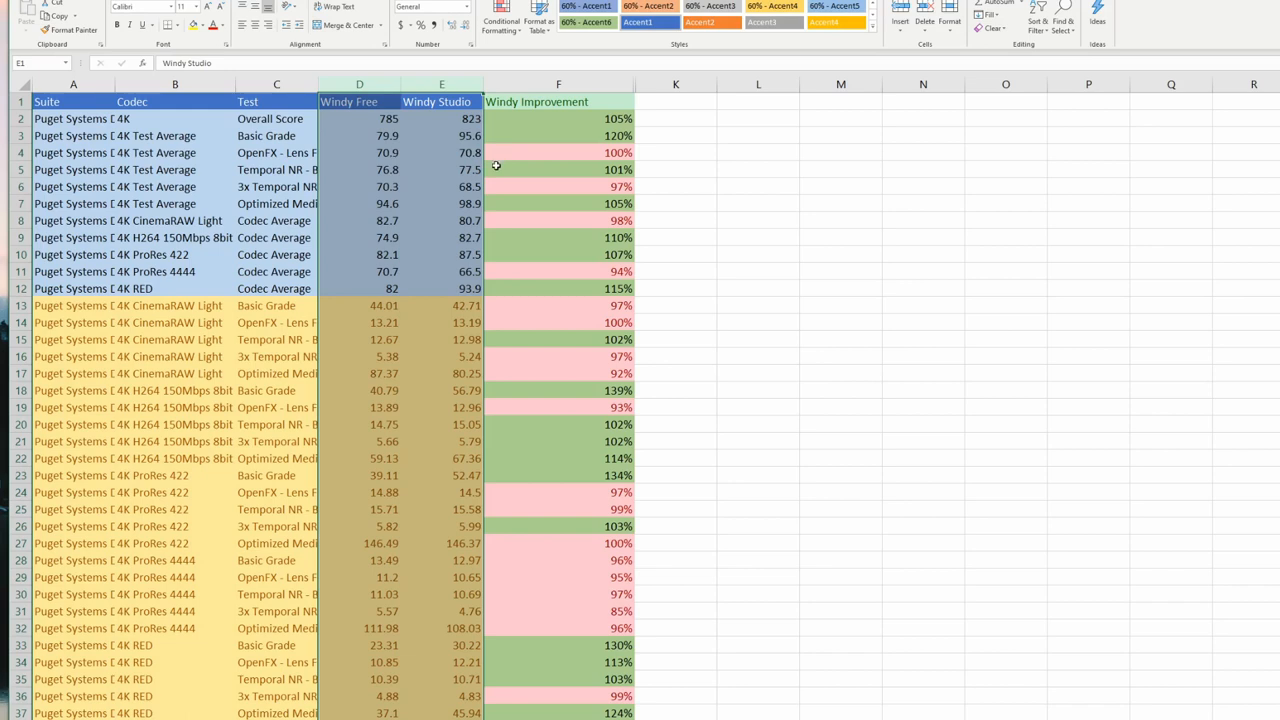